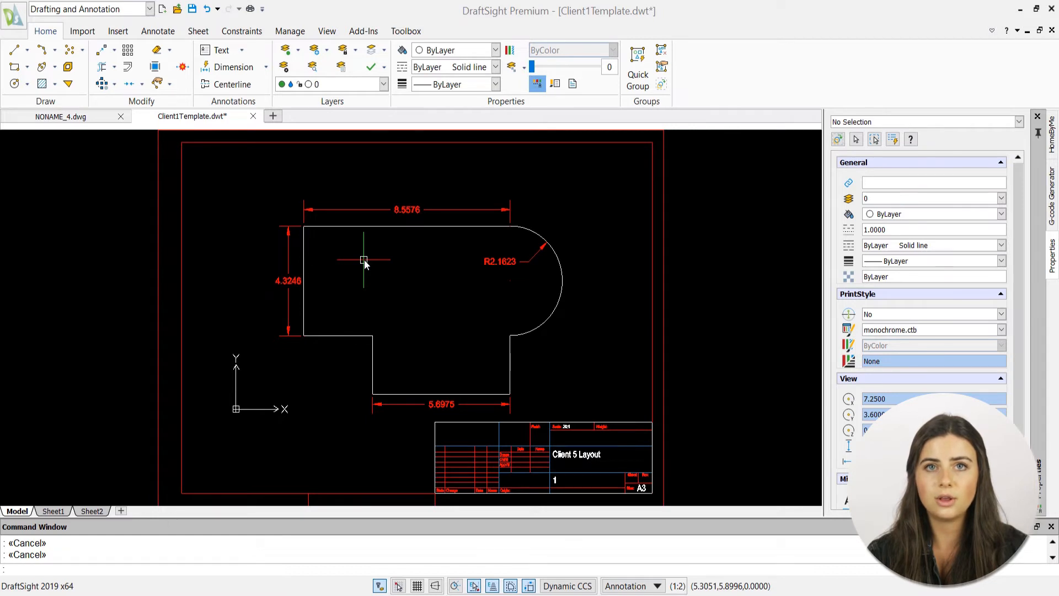
mouse_move(249, 12)
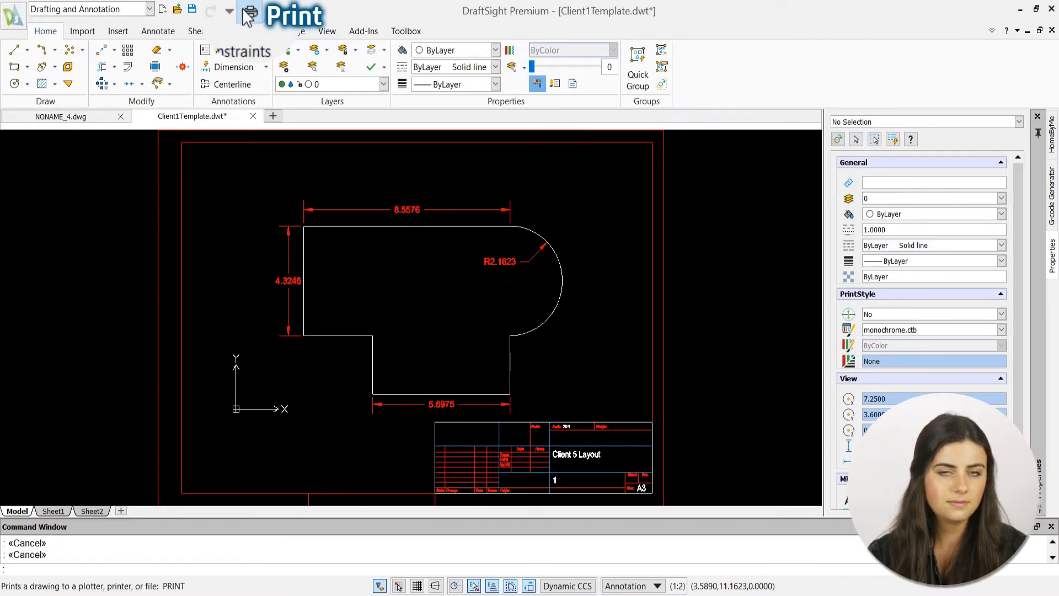
Print the dimensioned drawing to the PDF printer at 1:4 scale, accepting the annotation scale warning.
left_click(250, 11)
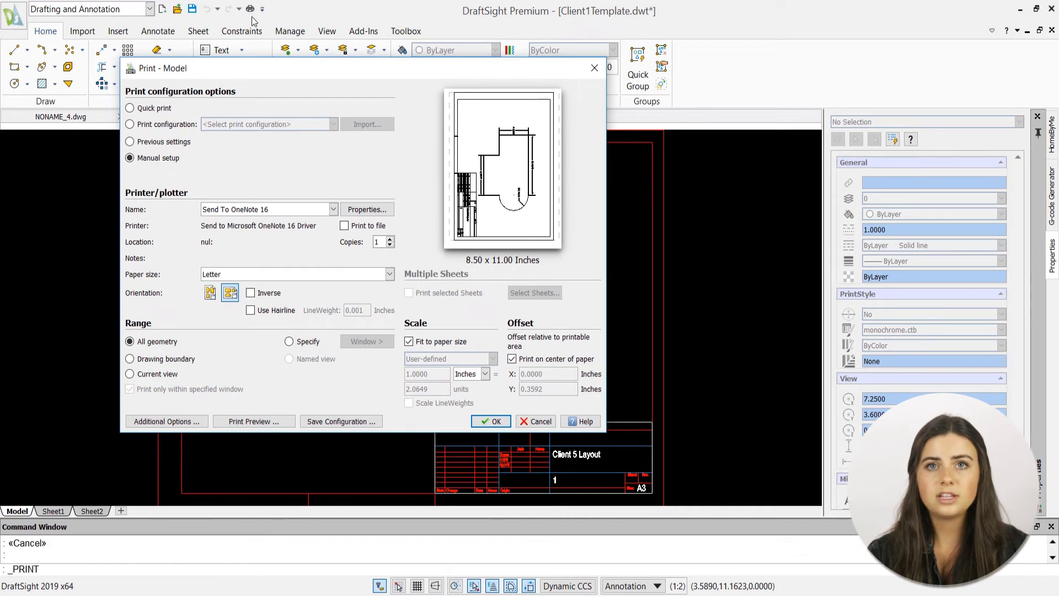
left_click(333, 209)
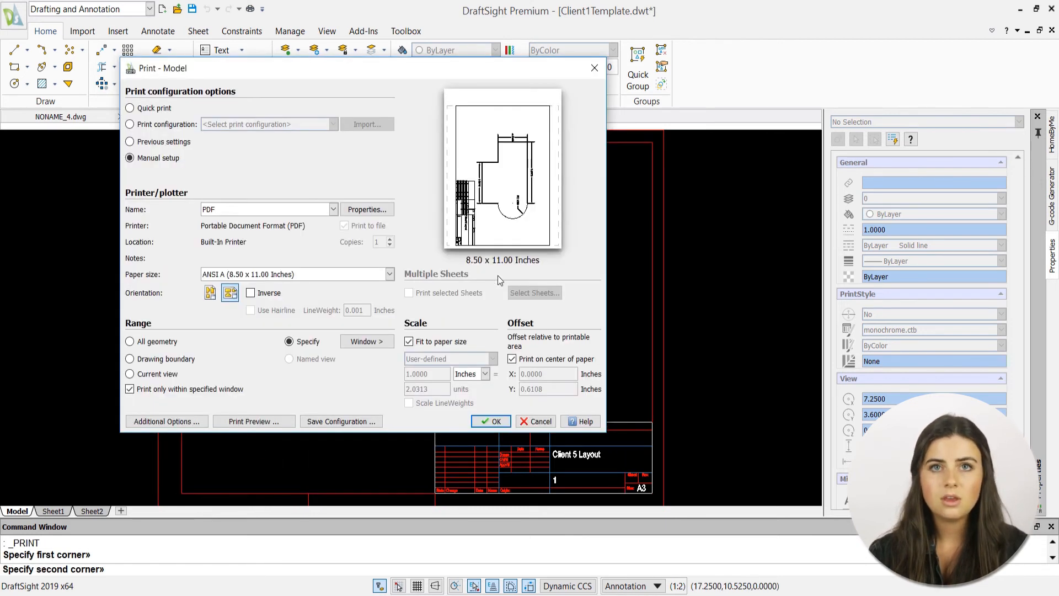
left_click(408, 341)
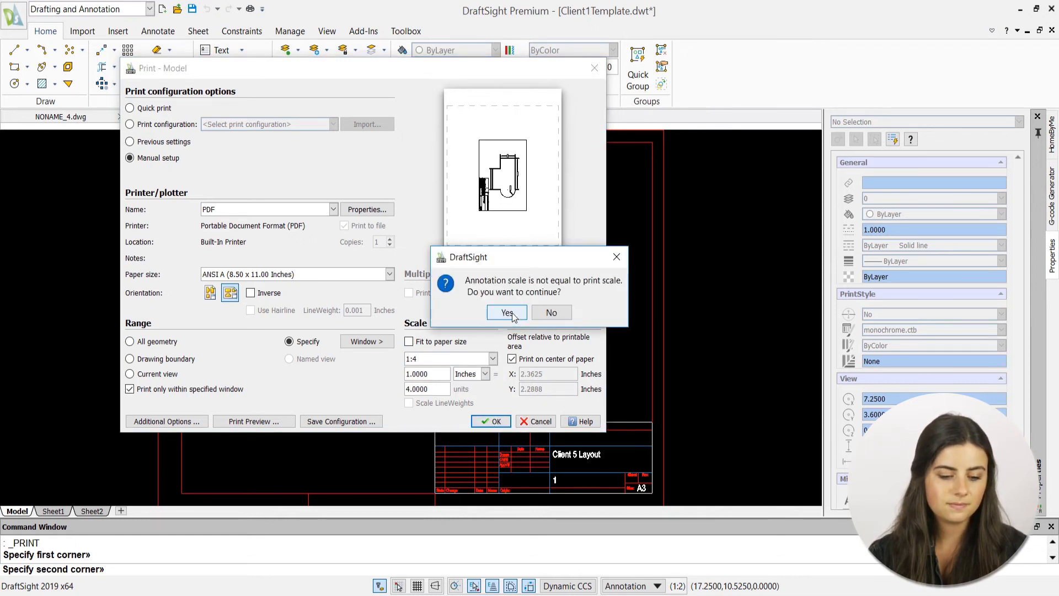
left_click(506, 312)
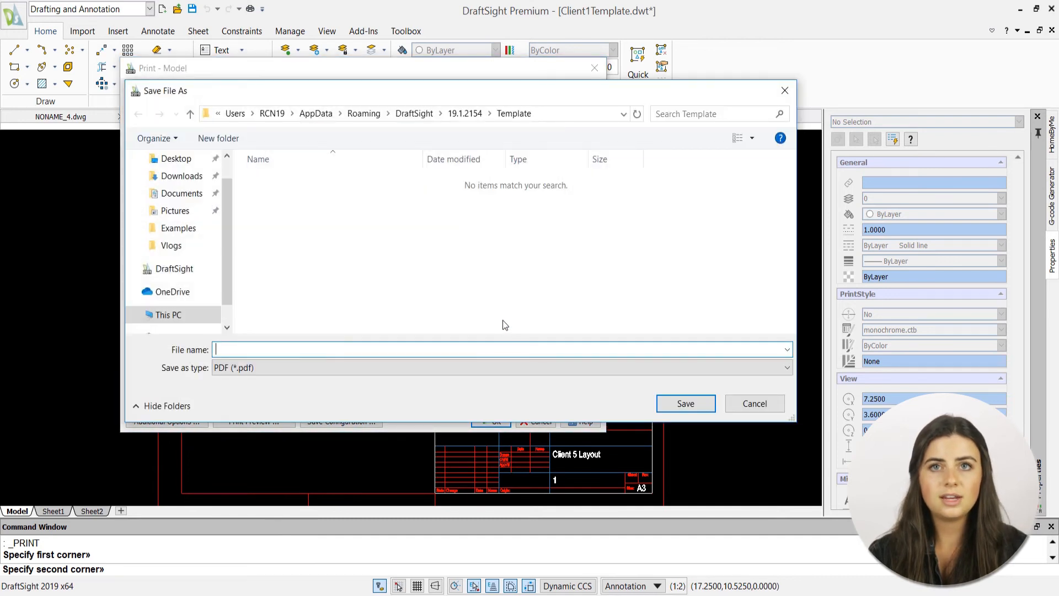
Save the PDF output as 'Client5layoutprint'.
type("Cline")
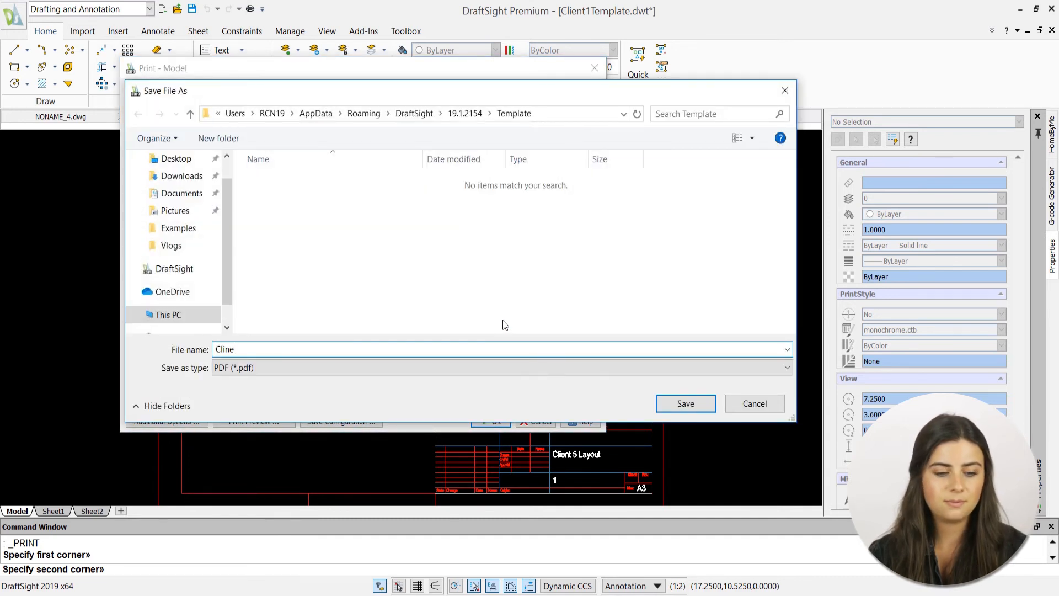
type("Client5layoutprint")
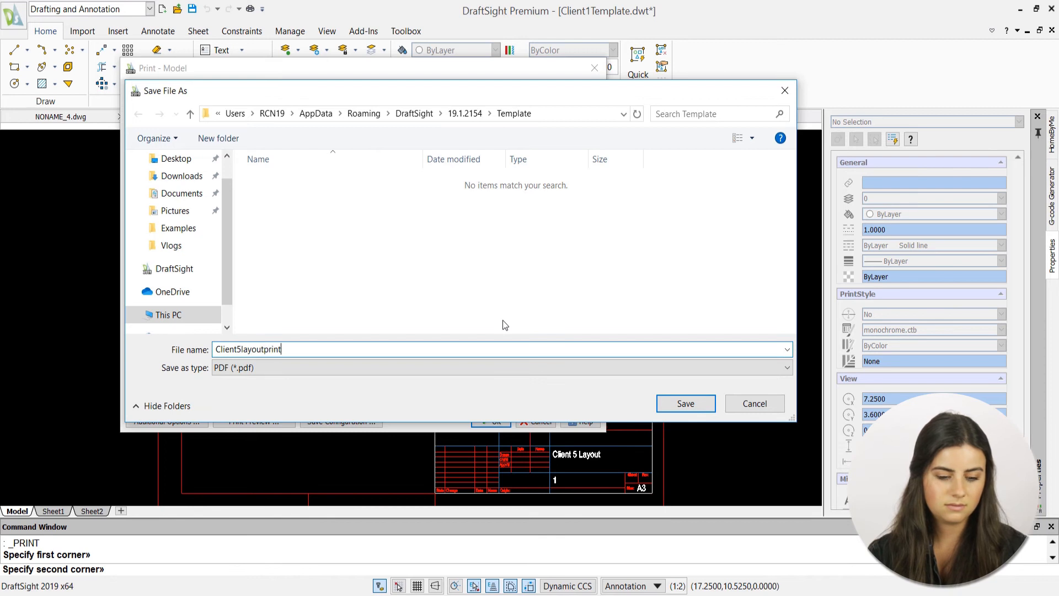
left_click(685, 403)
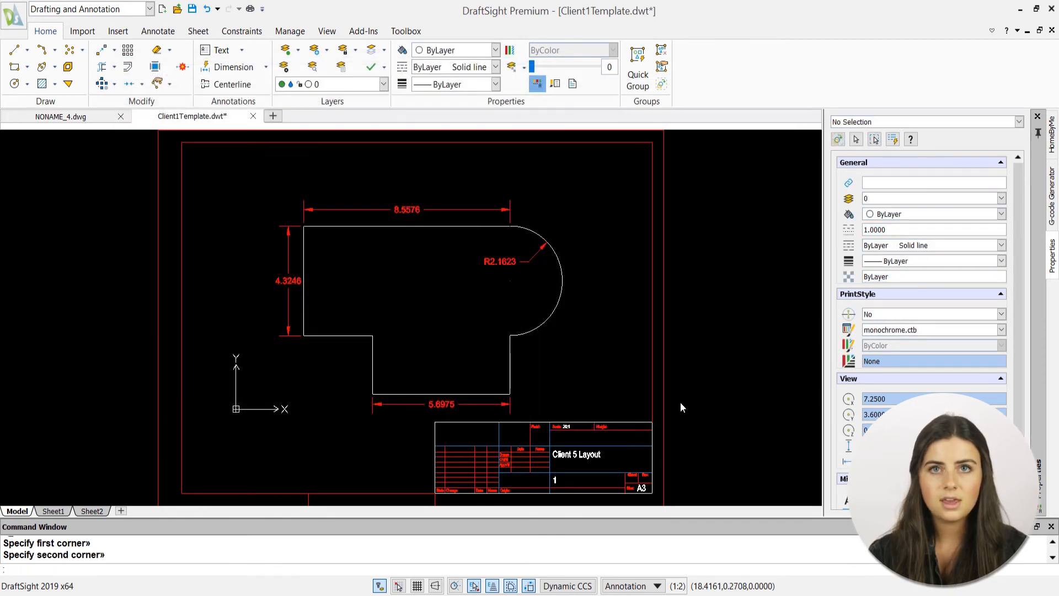
mouse_move(679, 403)
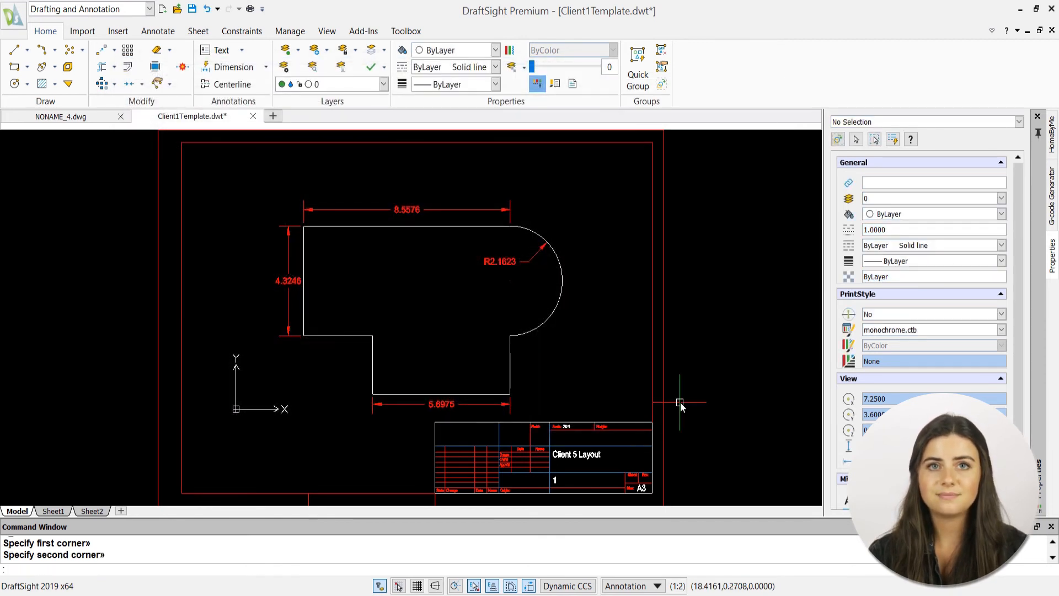